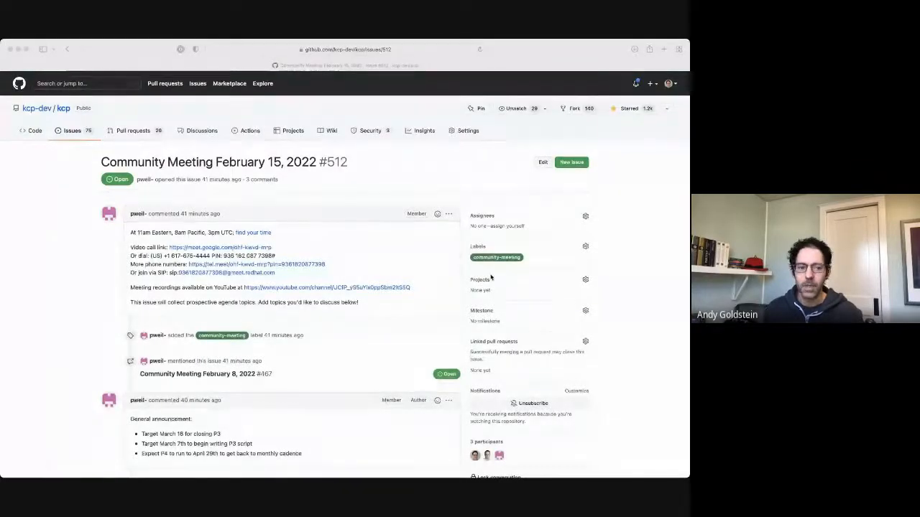
Scroll the community meeting issue down to its docs-of-the-week and prototype 2 demo comments
scroll("down", 3)
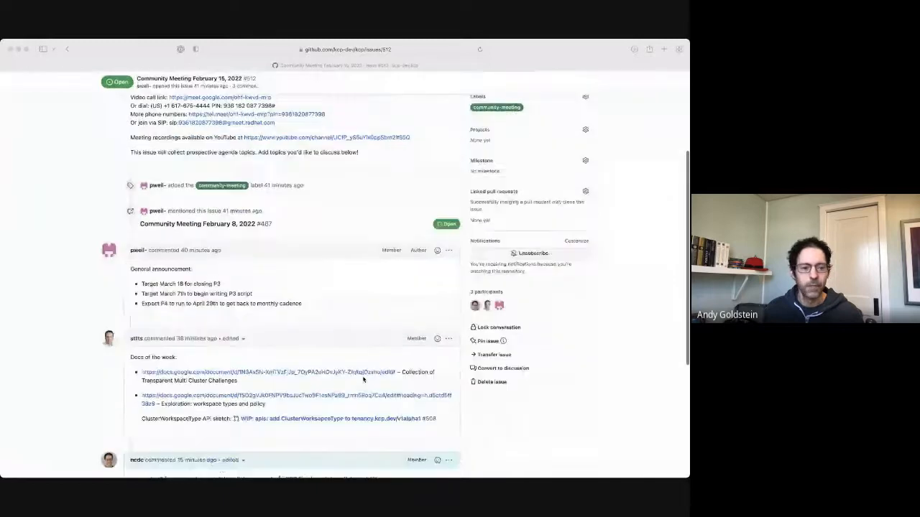
scroll("down", 3)
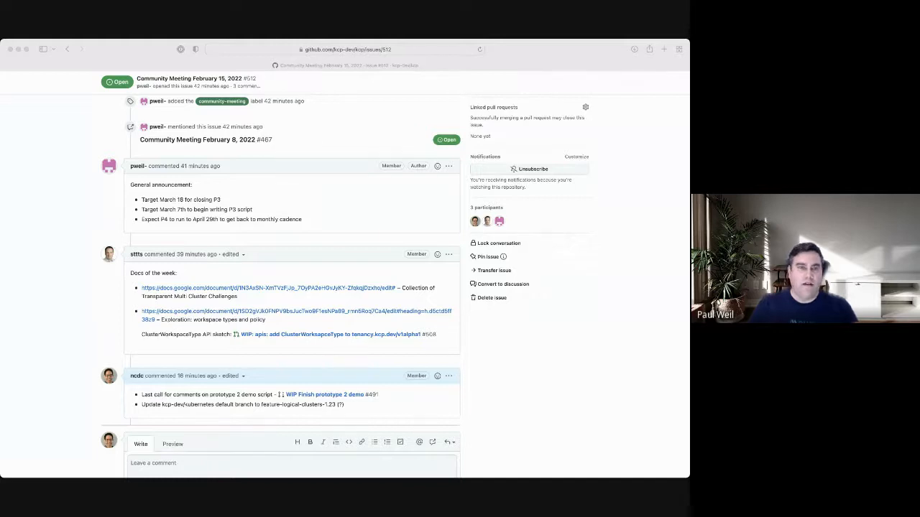
mouse_move(575, 98)
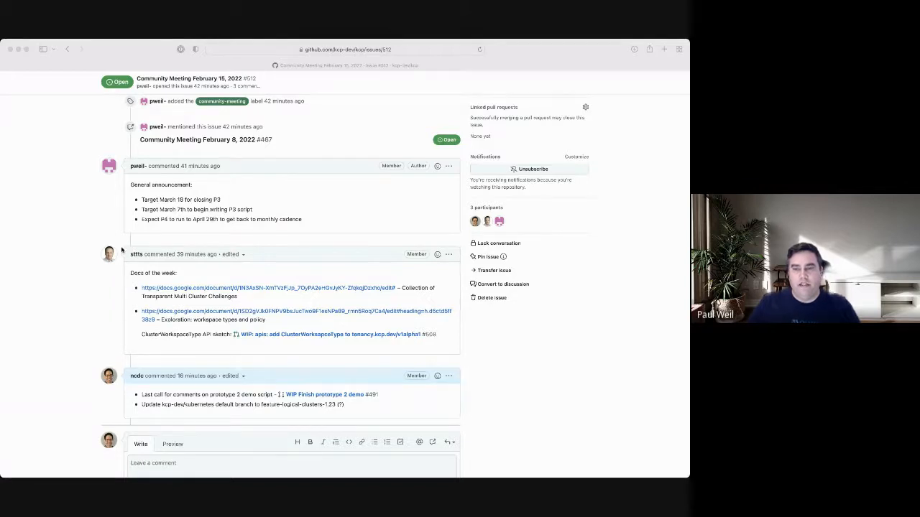
mouse_move(222, 293)
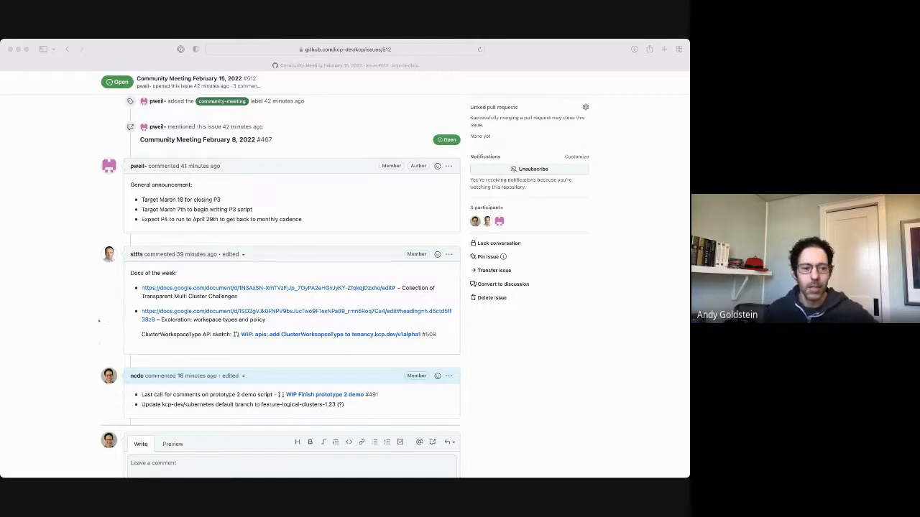
Open the Collection of Transparent Multi Cluster Challenges doc from the first docs-of-the-week link
scroll("down", 3)
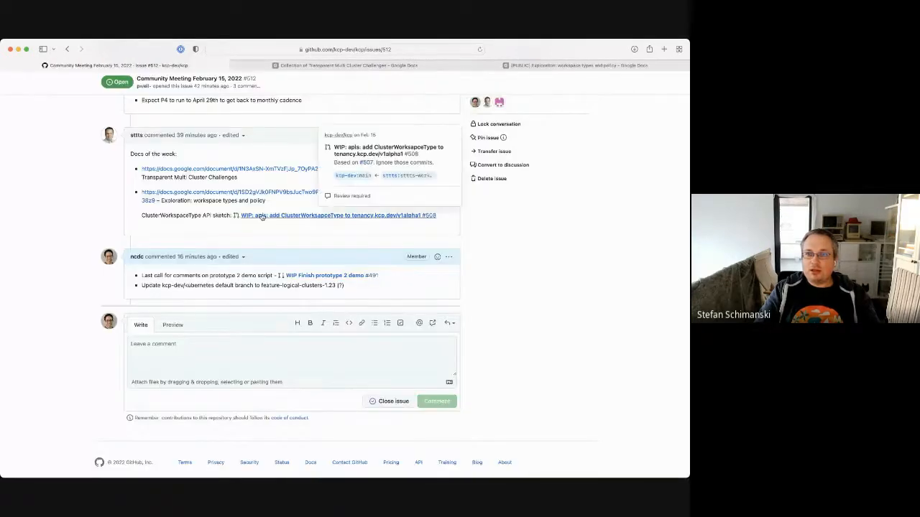
left_click(262, 66)
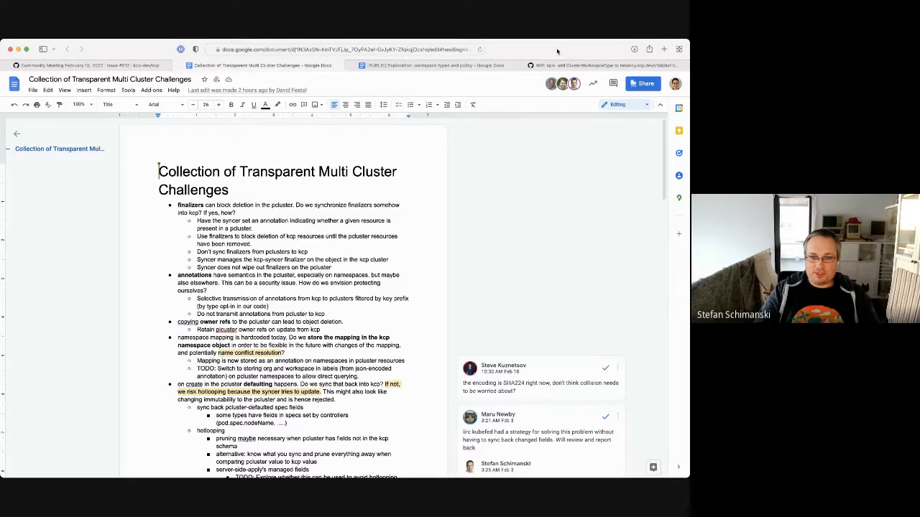
Switch to the [PUBLIC] Exploration: workspace types and policy document tab
scroll("down", 3)
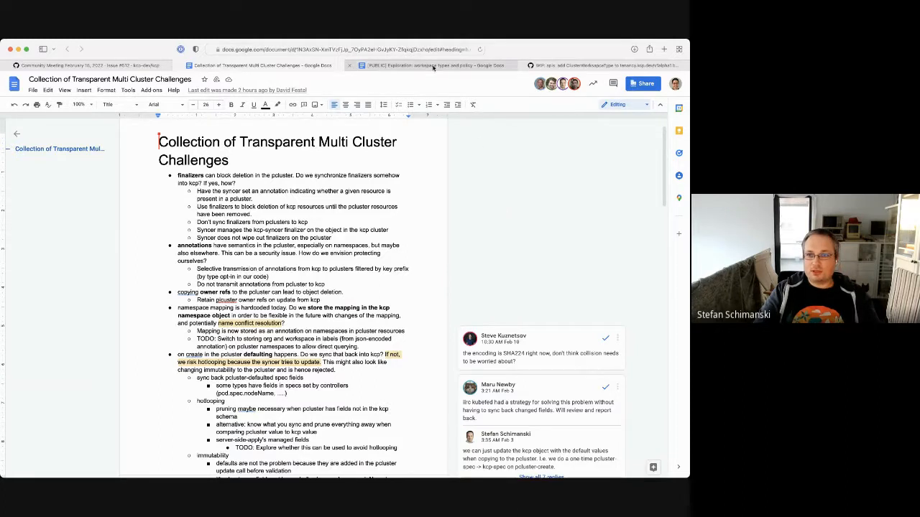
left_click(431, 66)
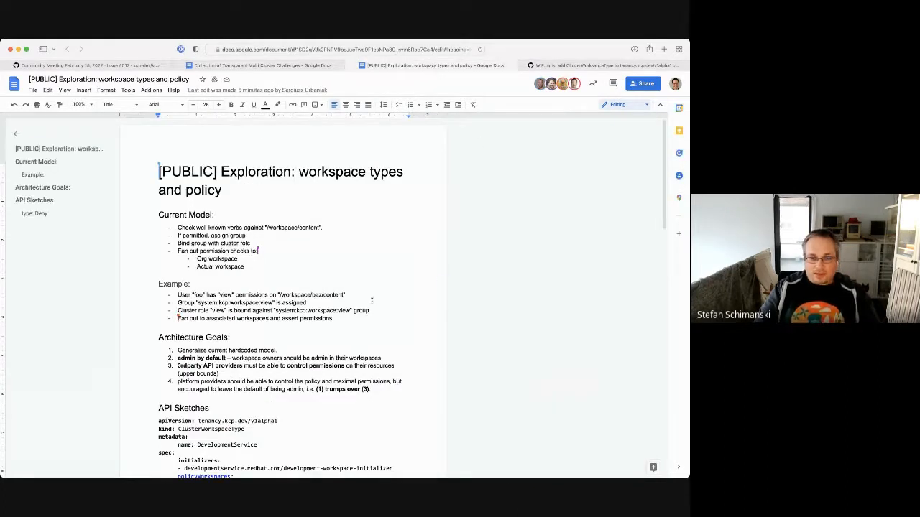
Scroll the workspace types document down to the API Sketches section with the ClusterWorkspaceType examples
scroll("down", 3)
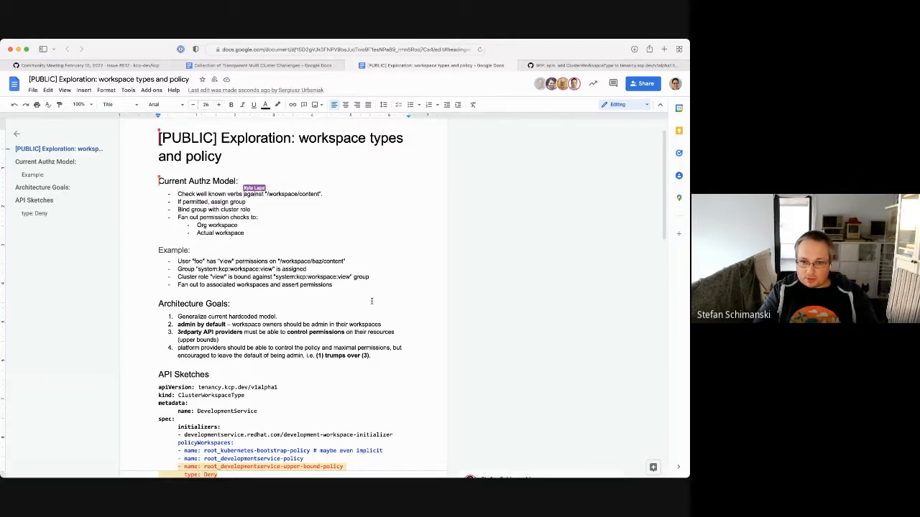
scroll("down", 3)
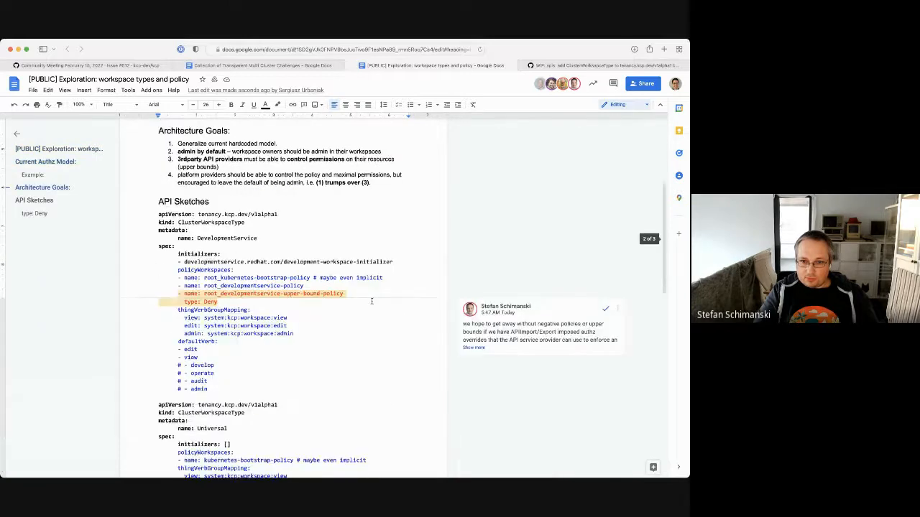
scroll("down", 3)
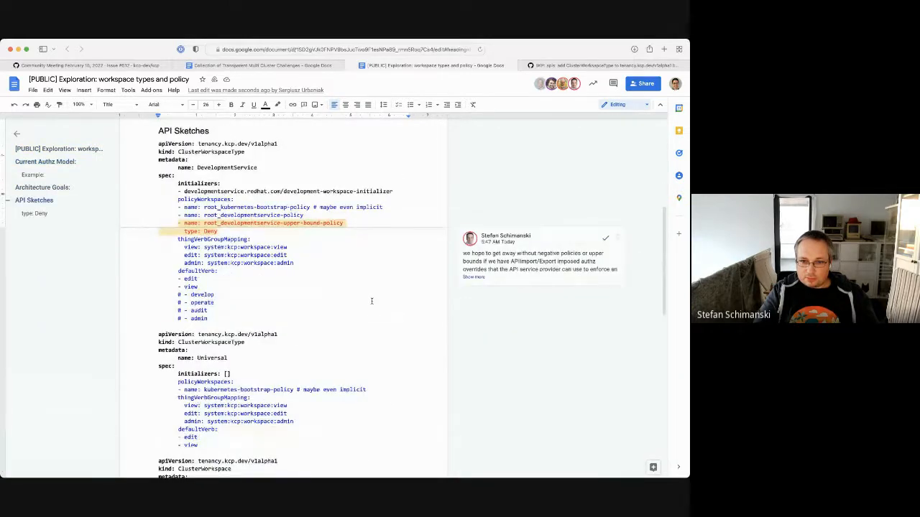
scroll("down", 3)
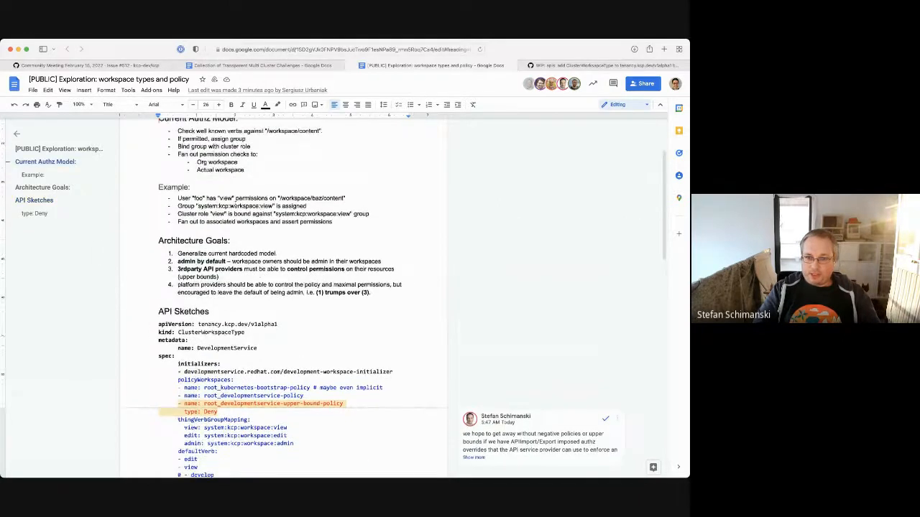
left_click_drag(178, 199, 368, 213)
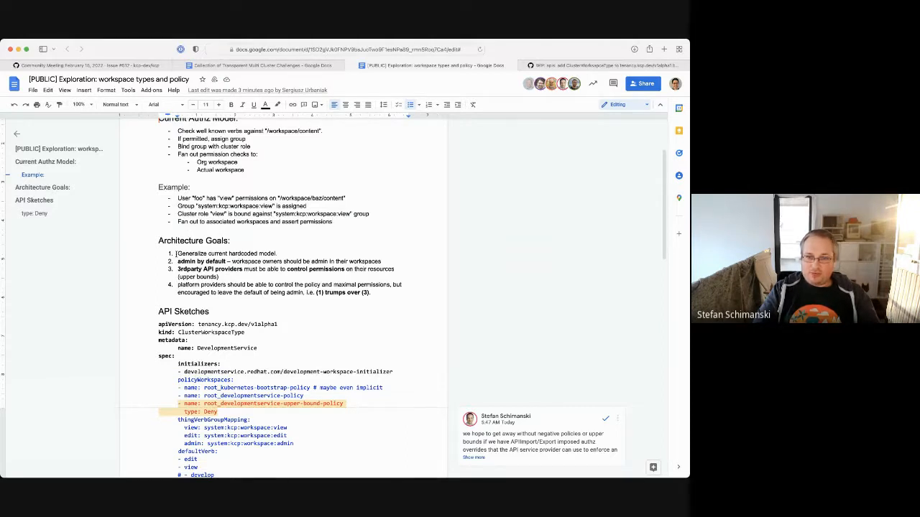
left_click_drag(178, 253, 371, 293)
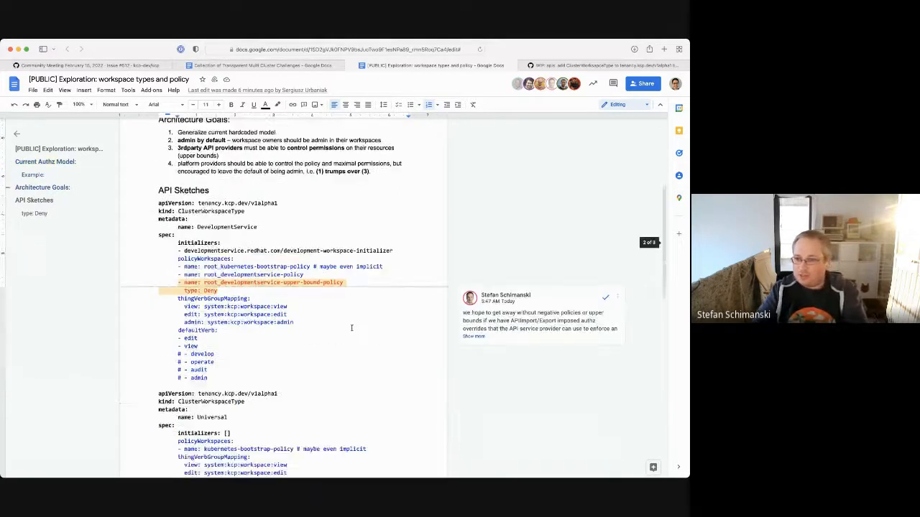
scroll("down", 3)
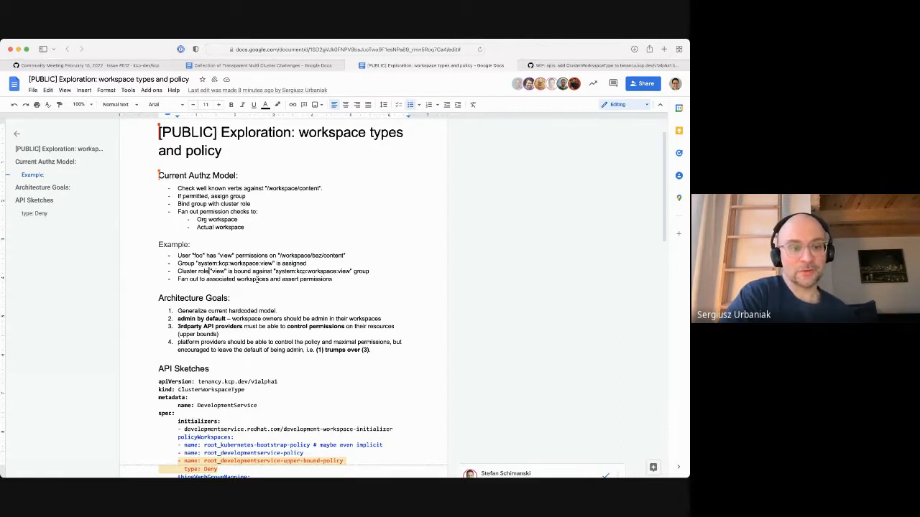
scroll("down", 3)
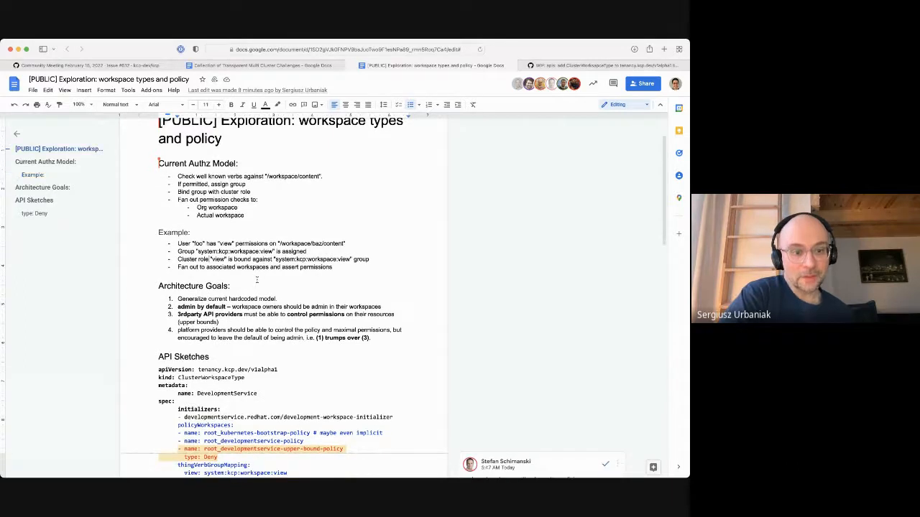
scroll("down", 3)
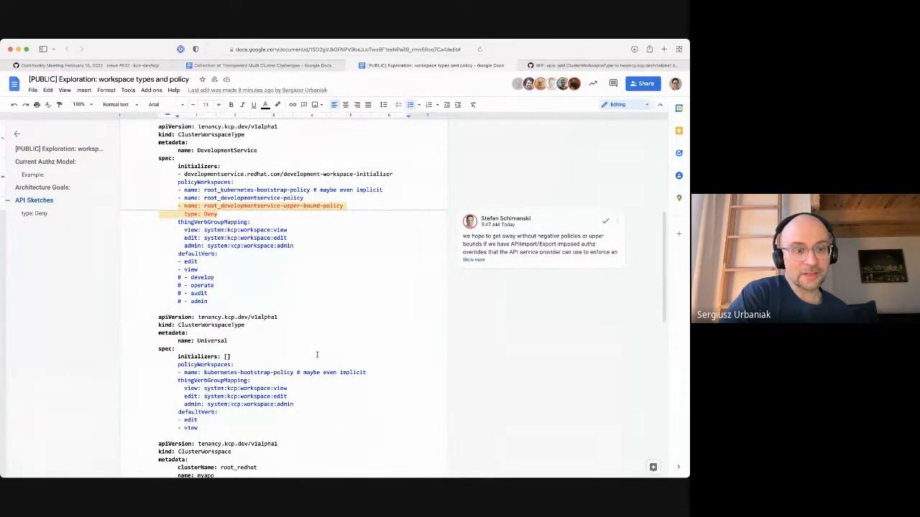
scroll("down", 3)
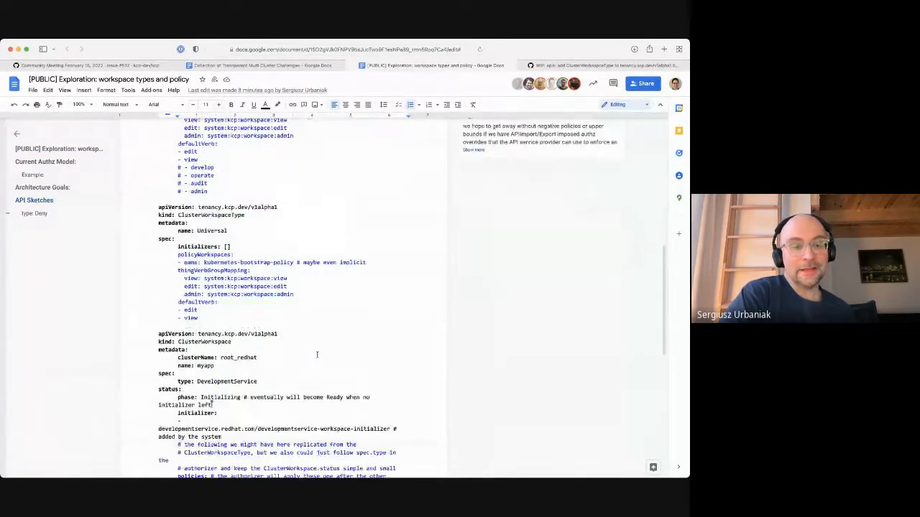
scroll("down", 3)
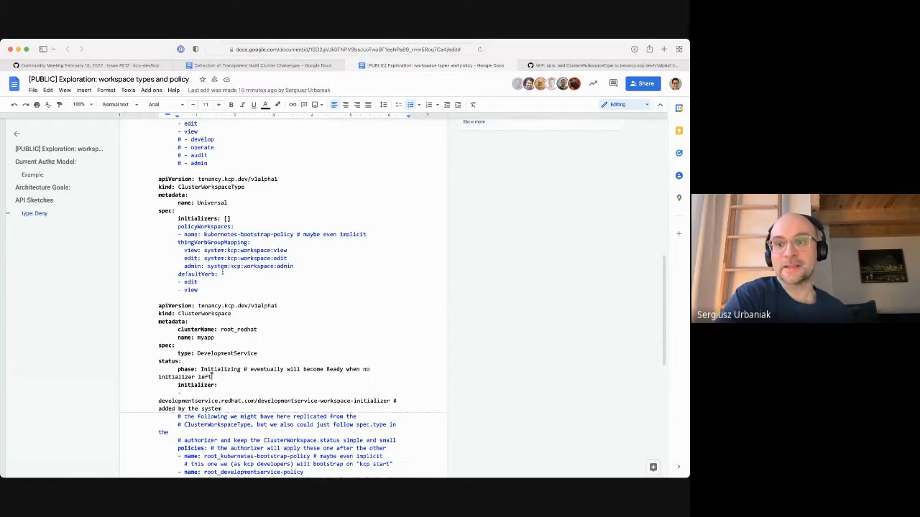
scroll("down", 3)
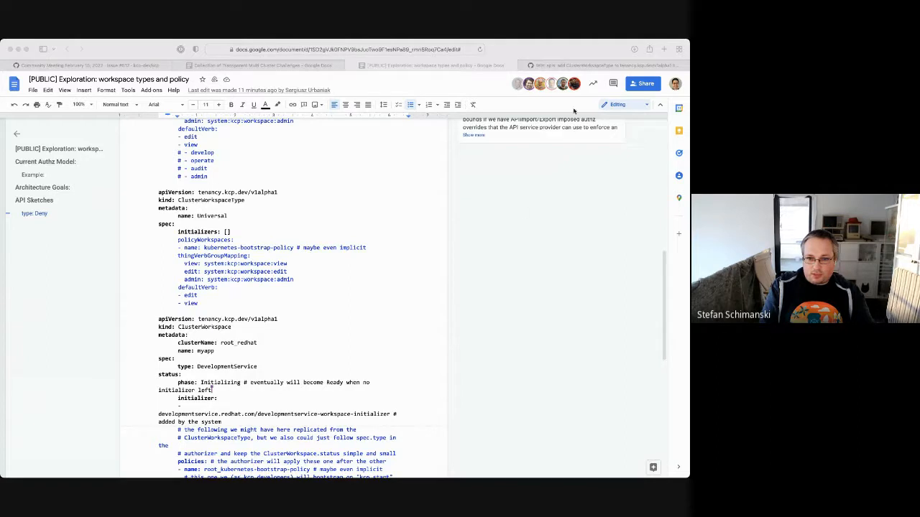
Review the APIExport example, then bring up the ClusterWorkspaceType pull request #508
scroll("down", 3)
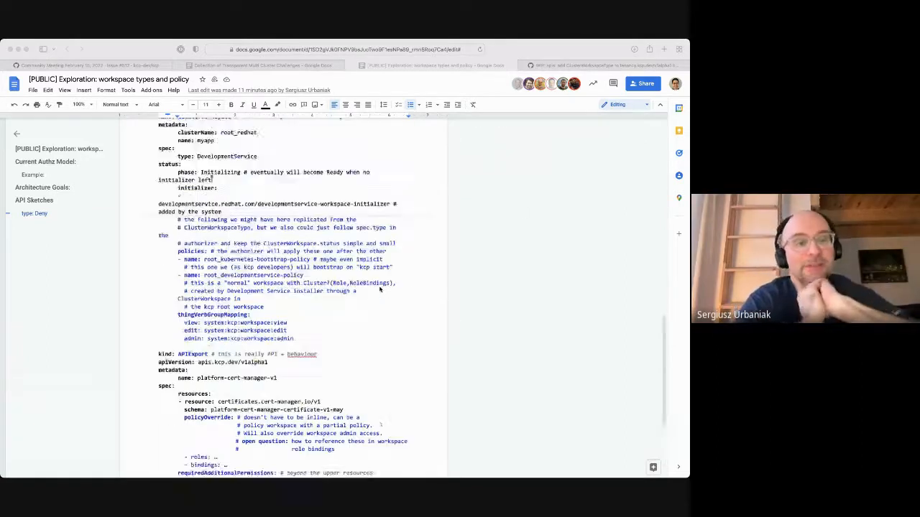
scroll("down", 3)
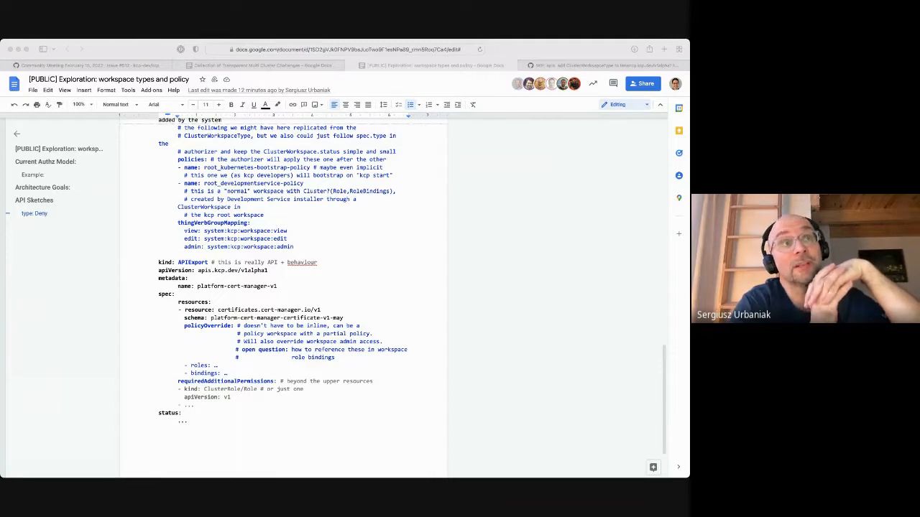
double_click(213, 128)
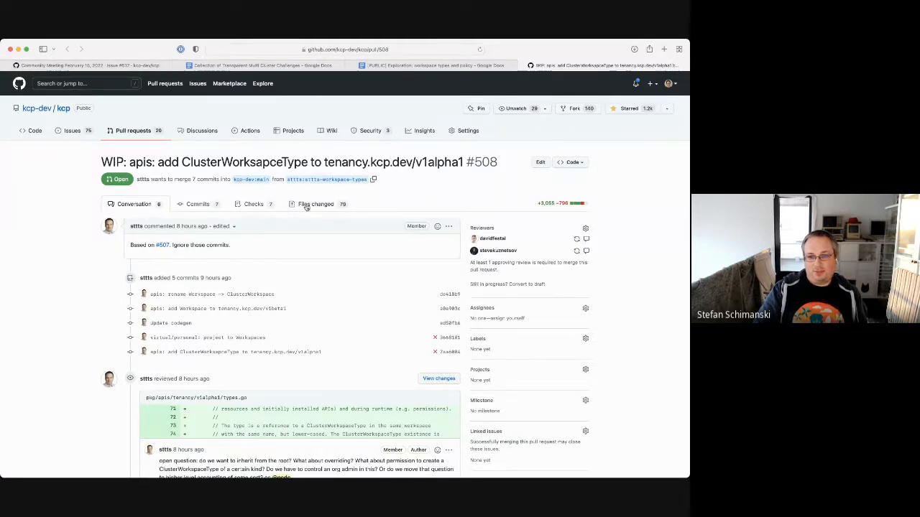
left_click(317, 204)
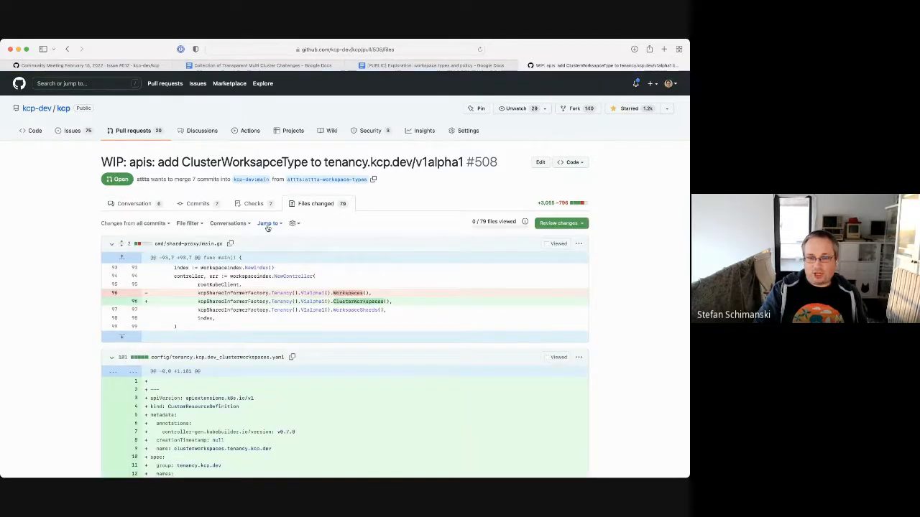
left_click(268, 223)
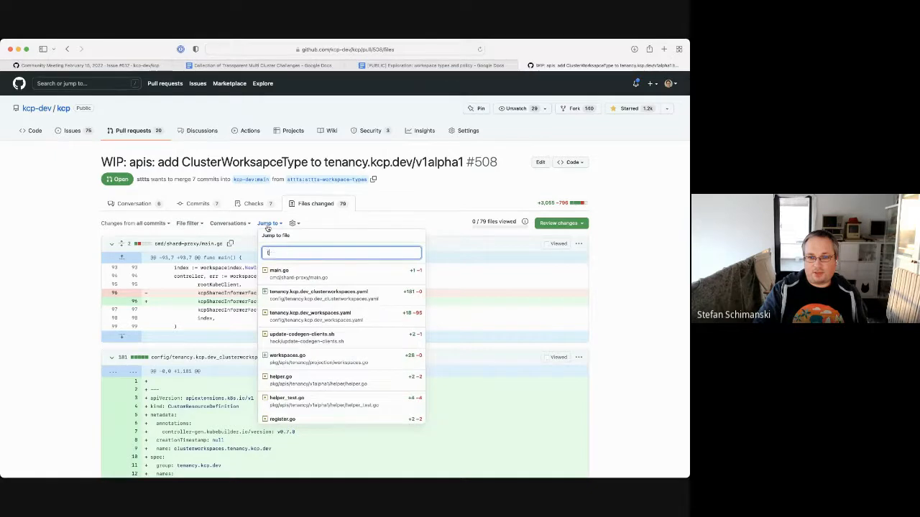
type("types")
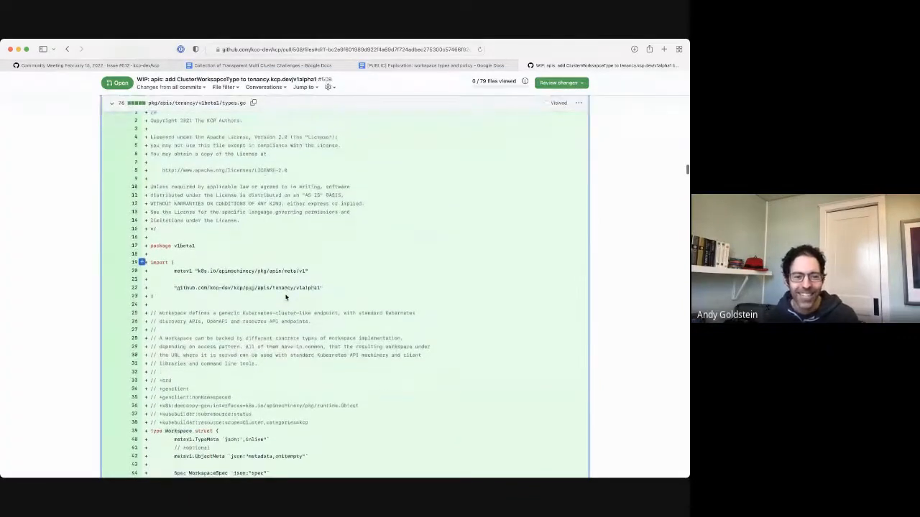
scroll("down", 3)
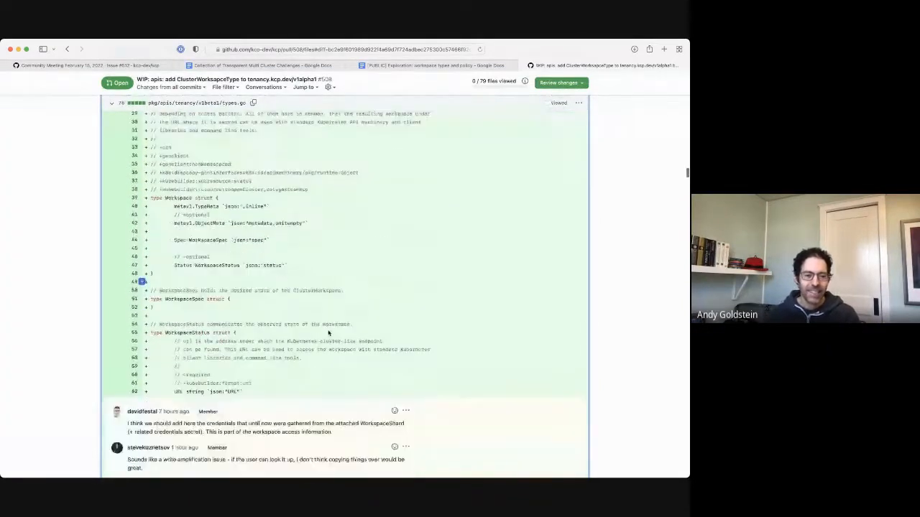
scroll("down", 3)
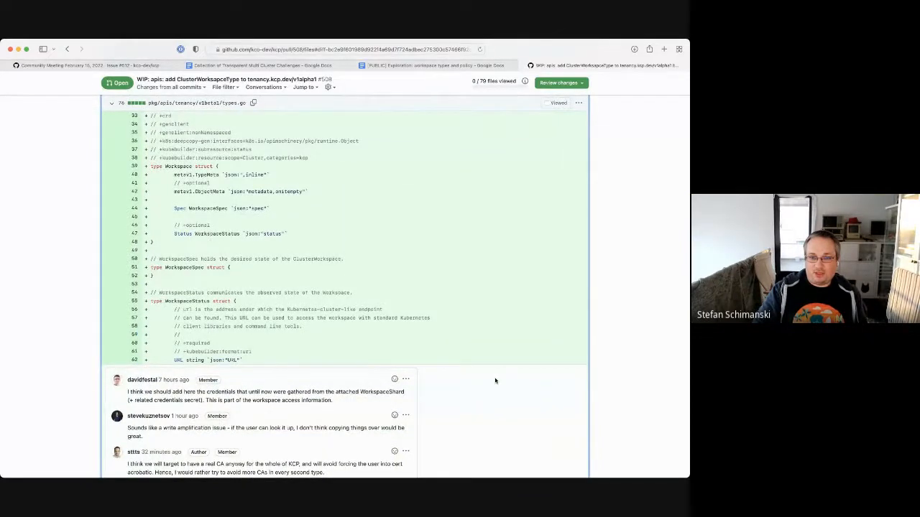
scroll("down", 3)
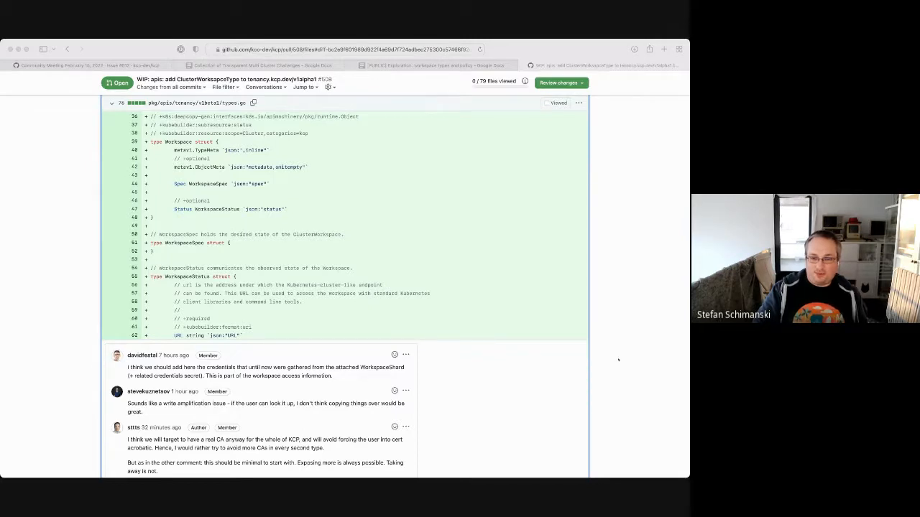
scroll("down", 3)
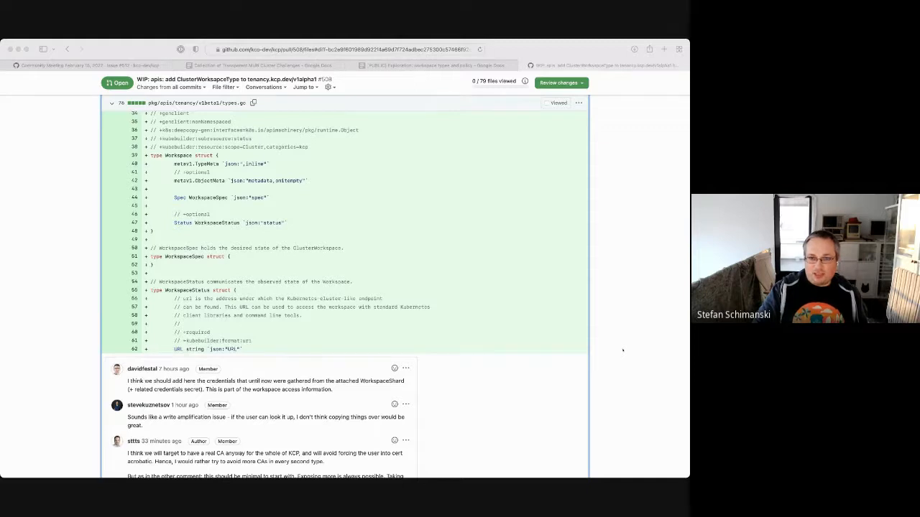
scroll("down", 3)
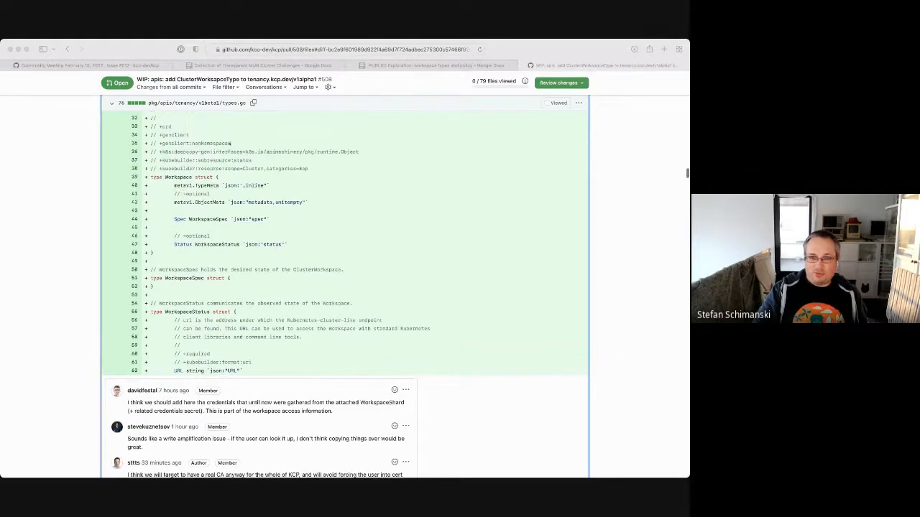
scroll("down", 3)
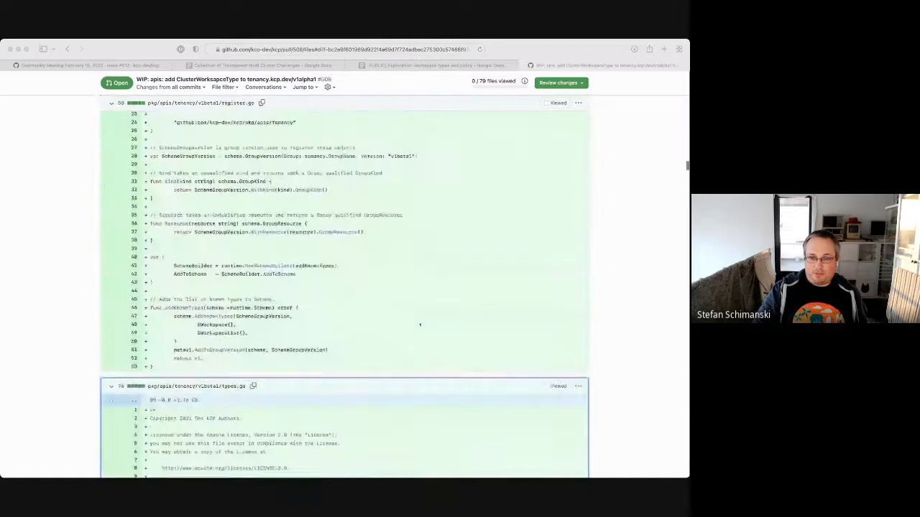
scroll("down", 3)
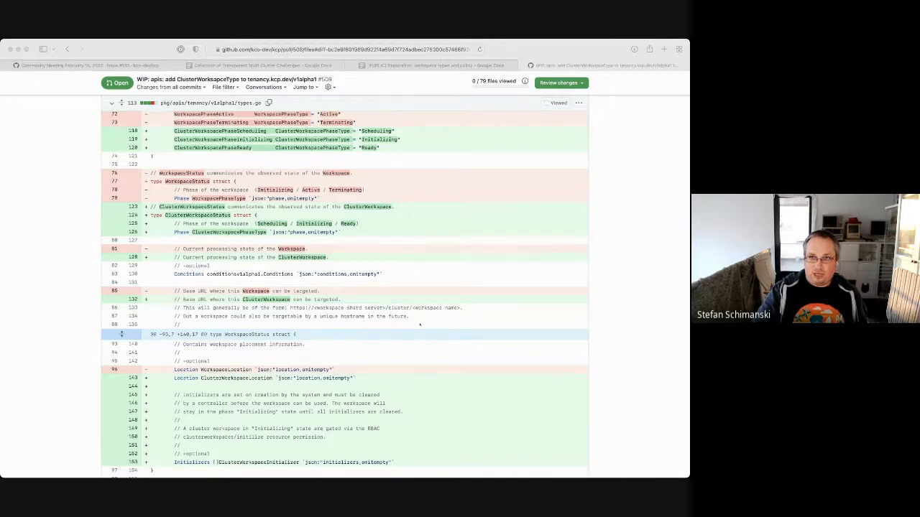
scroll("down", 3)
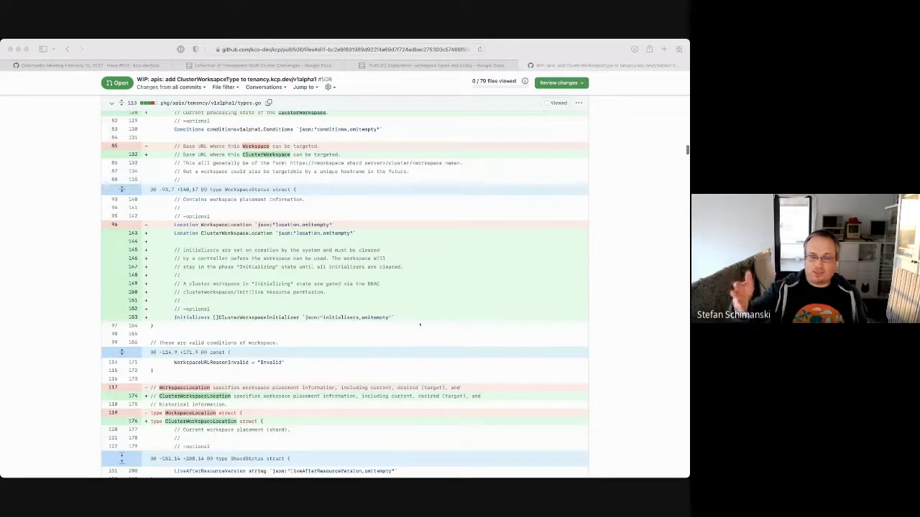
scroll("down", 3)
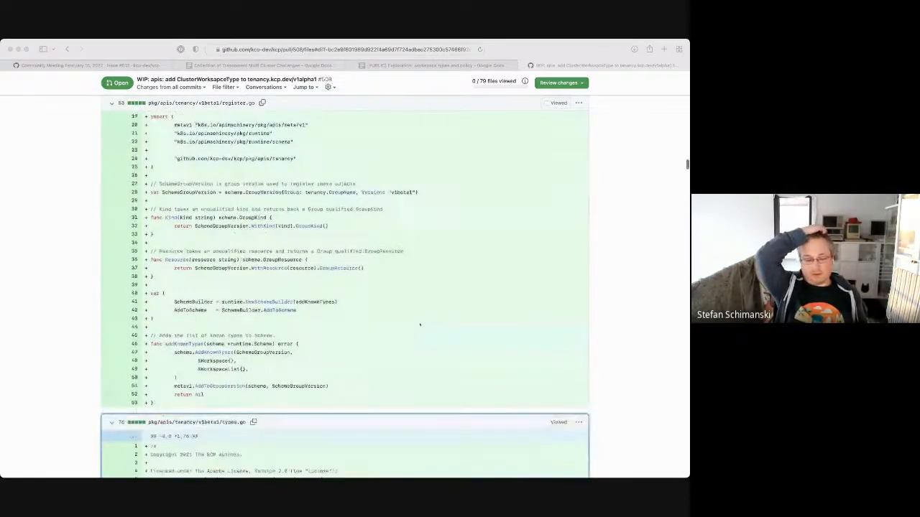
scroll("down", 3)
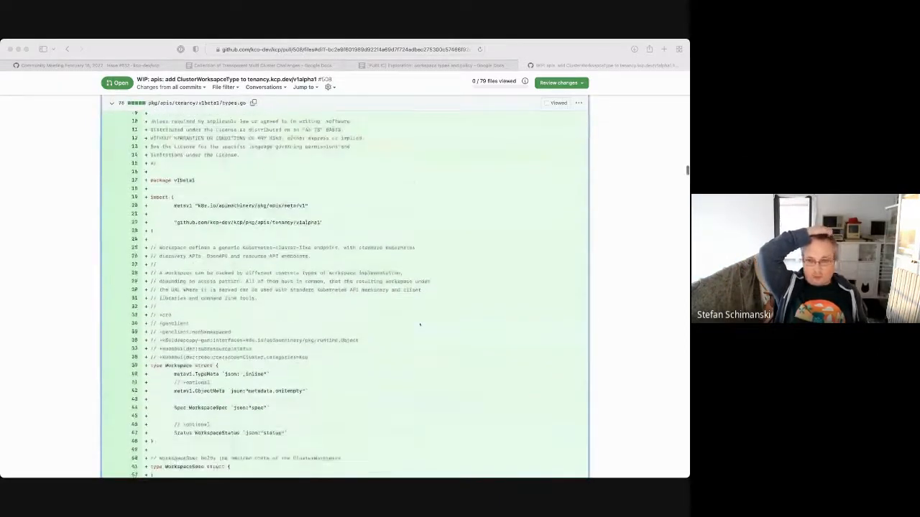
scroll("down", 3)
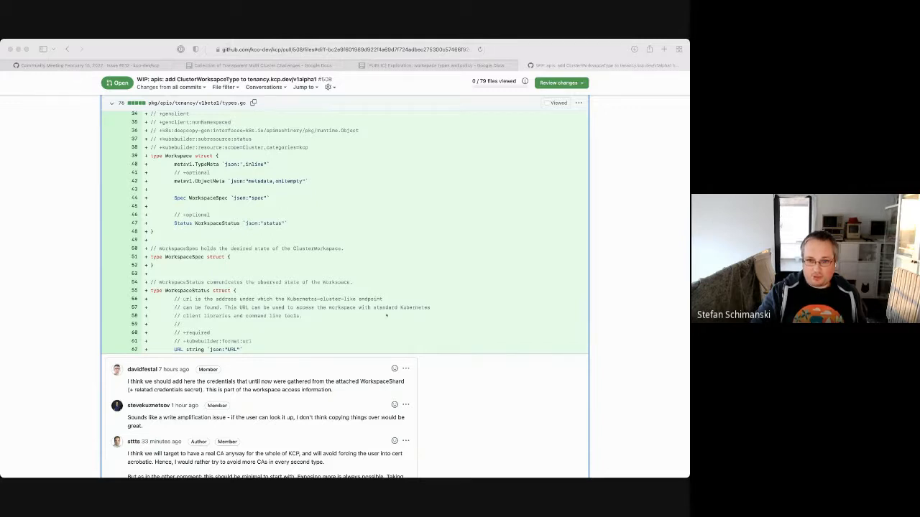
Return to community meeting issue #512 at its docs-of-the-week and demo comments
scroll("down", 3)
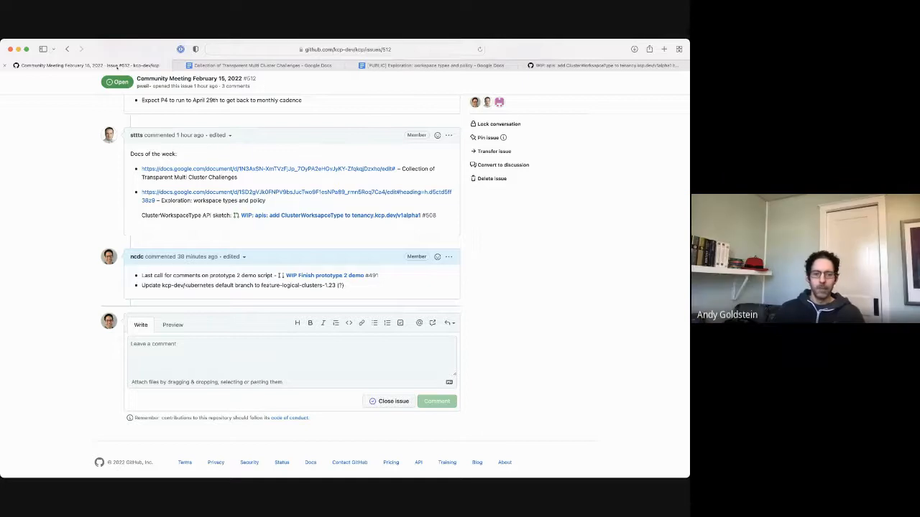
mouse_move(127, 207)
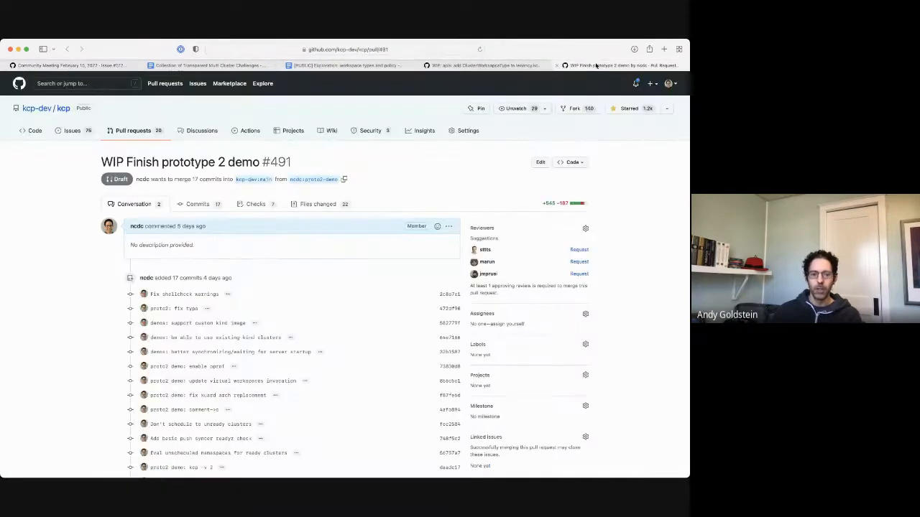
Show the files-changed list of pull request #491 with its contrib demo scripts
scroll("down", 3)
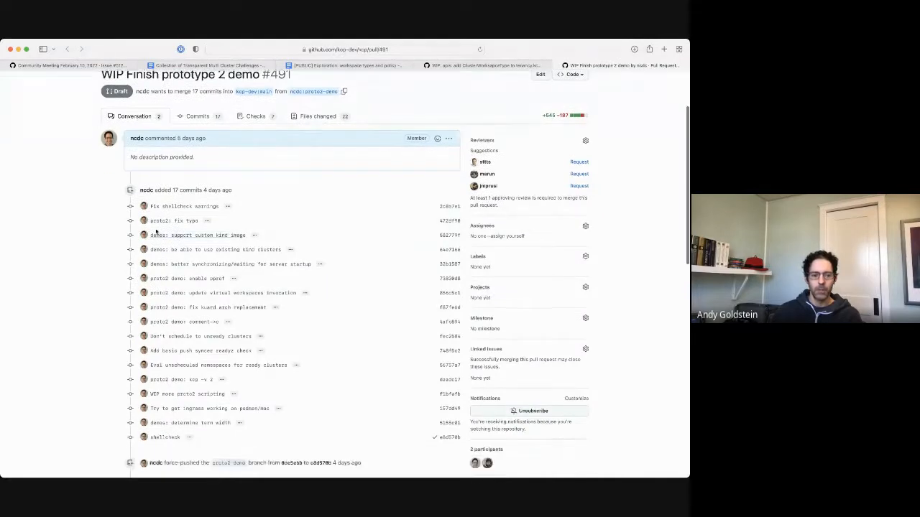
left_click(317, 115)
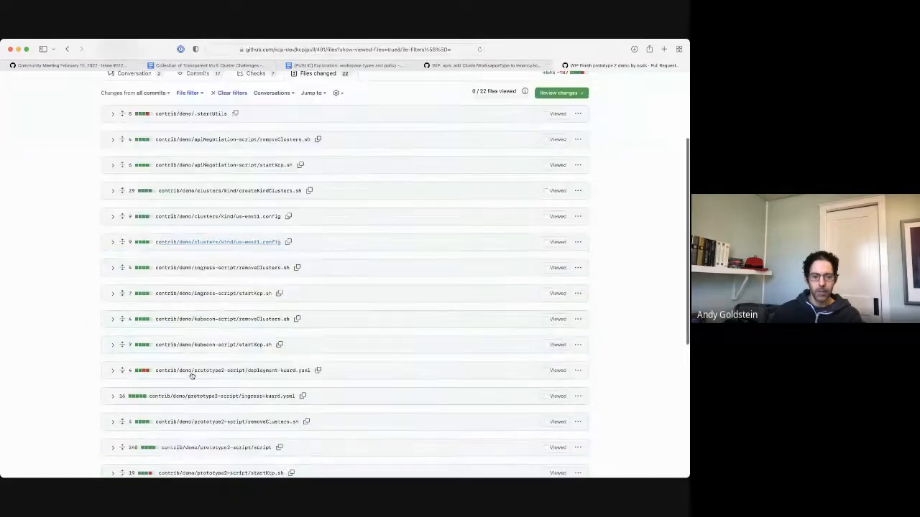
scroll("down", 3)
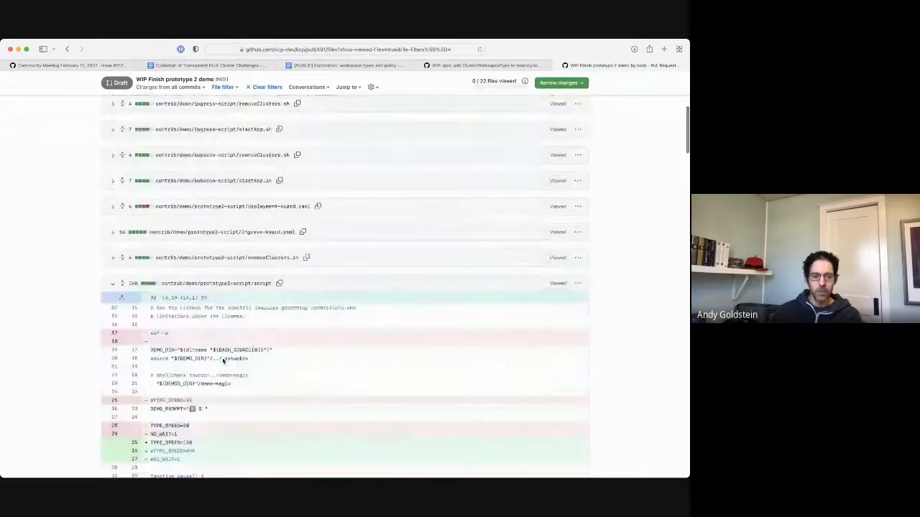
scroll("down", 3)
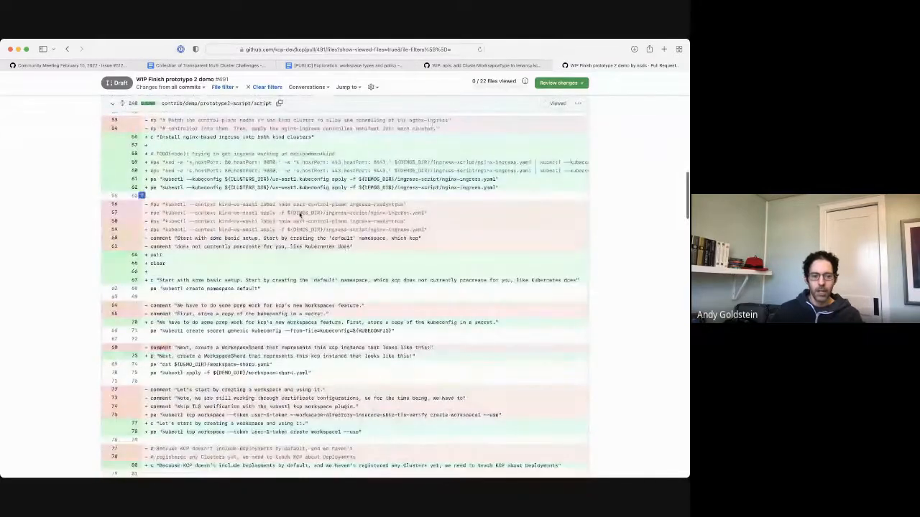
scroll("down", 3)
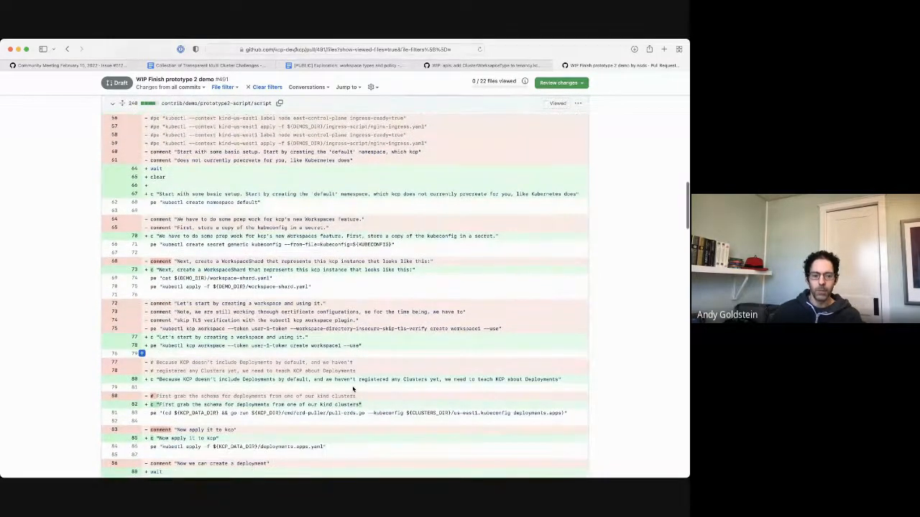
scroll("down", 3)
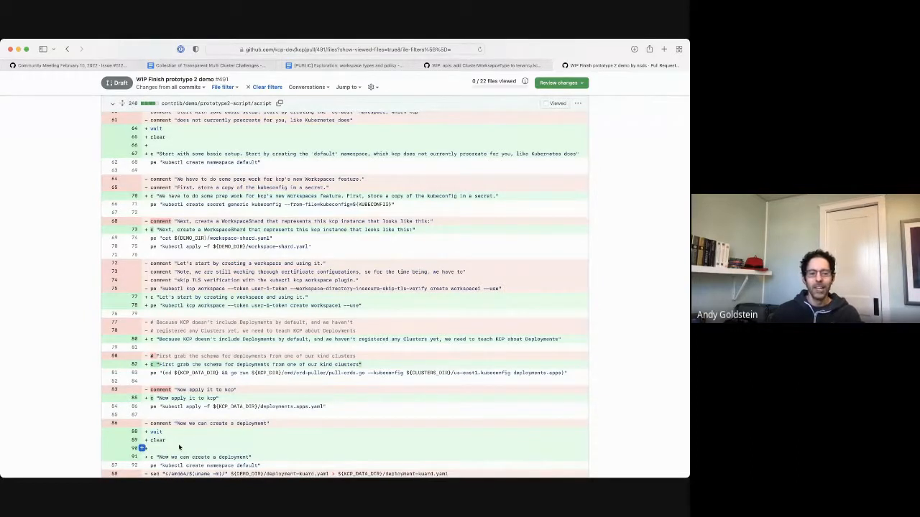
scroll("down", 3)
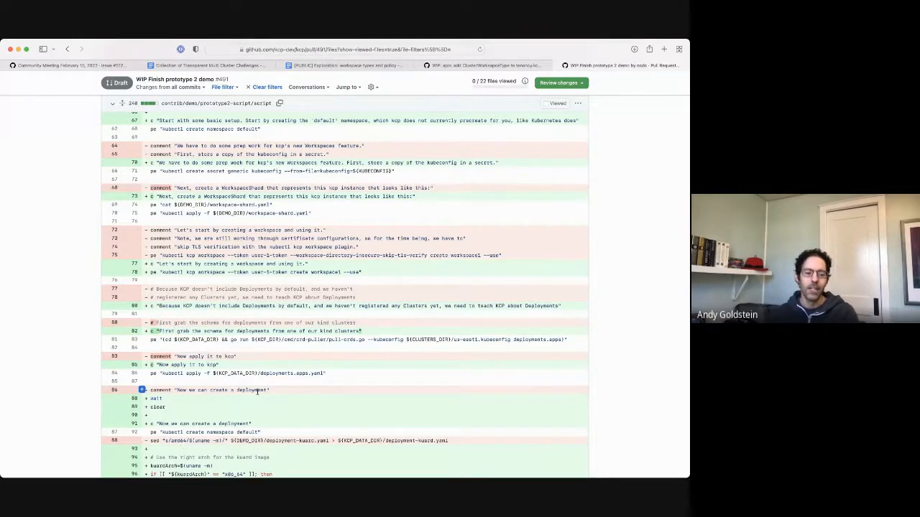
scroll("down", 3)
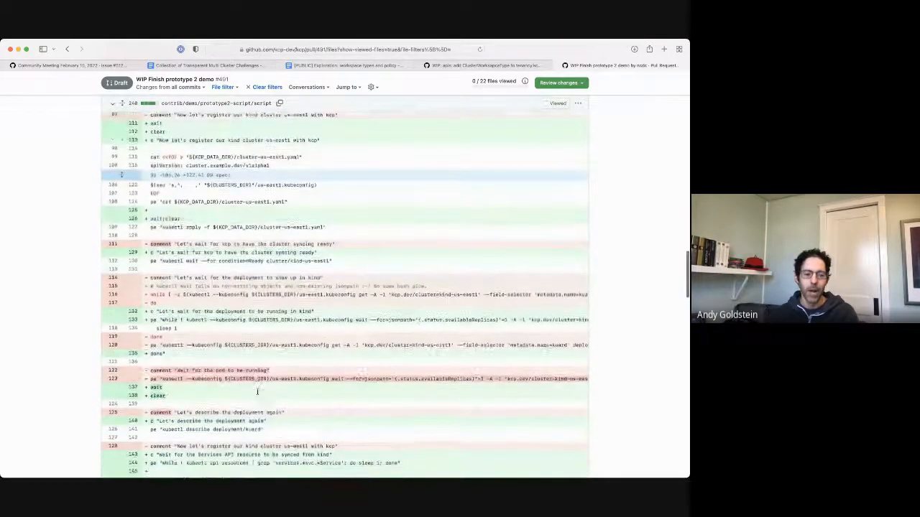
scroll("down", 3)
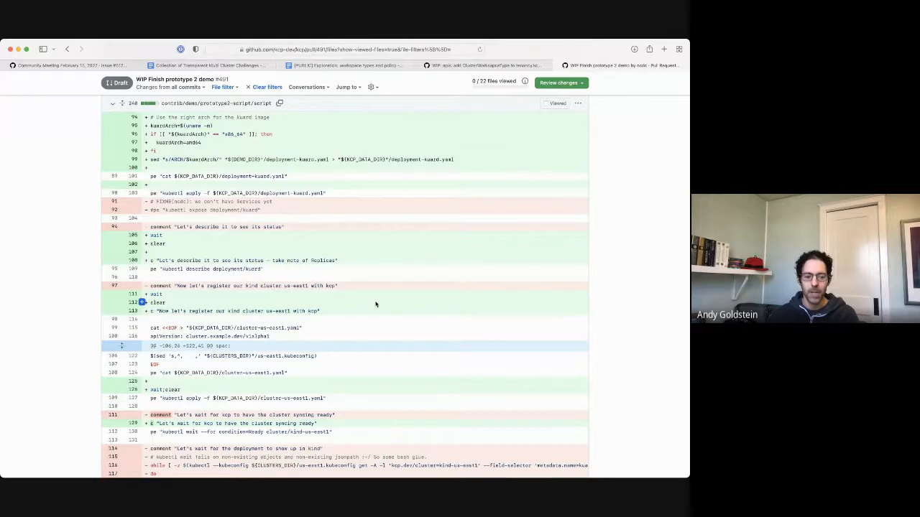
mouse_move(365, 353)
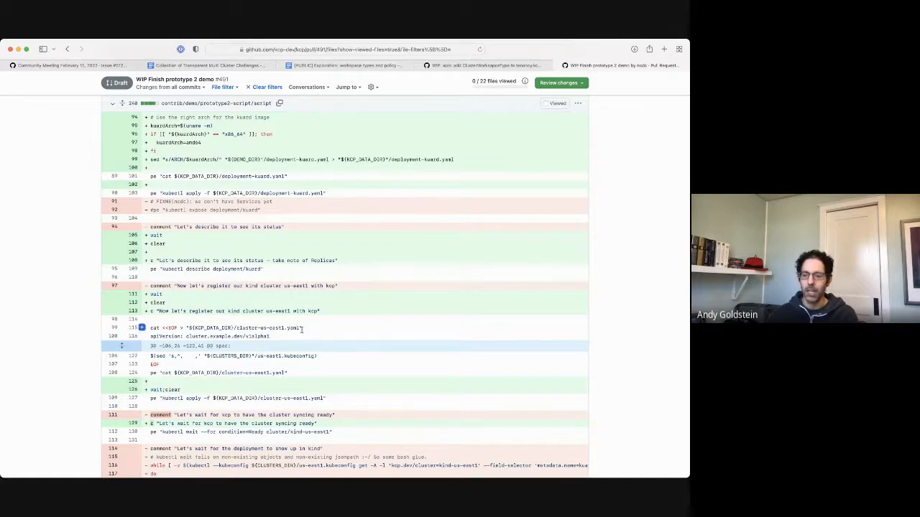
mouse_move(350, 305)
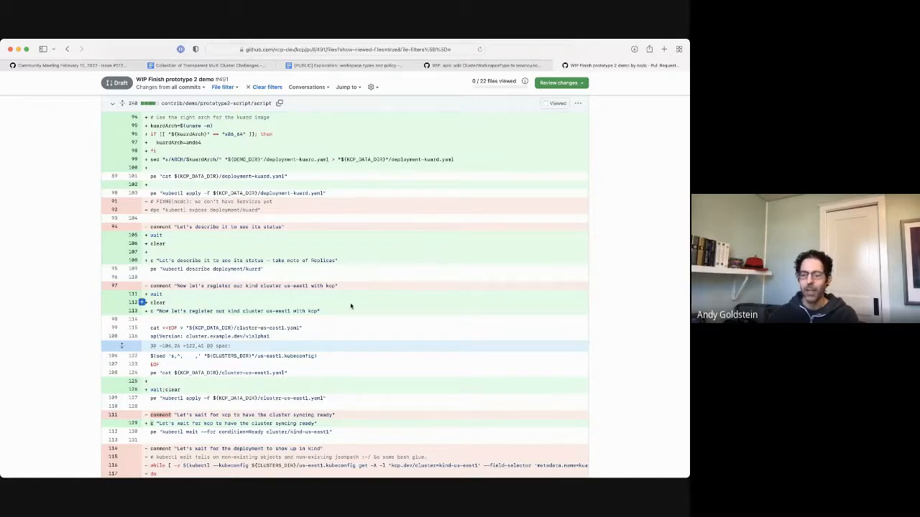